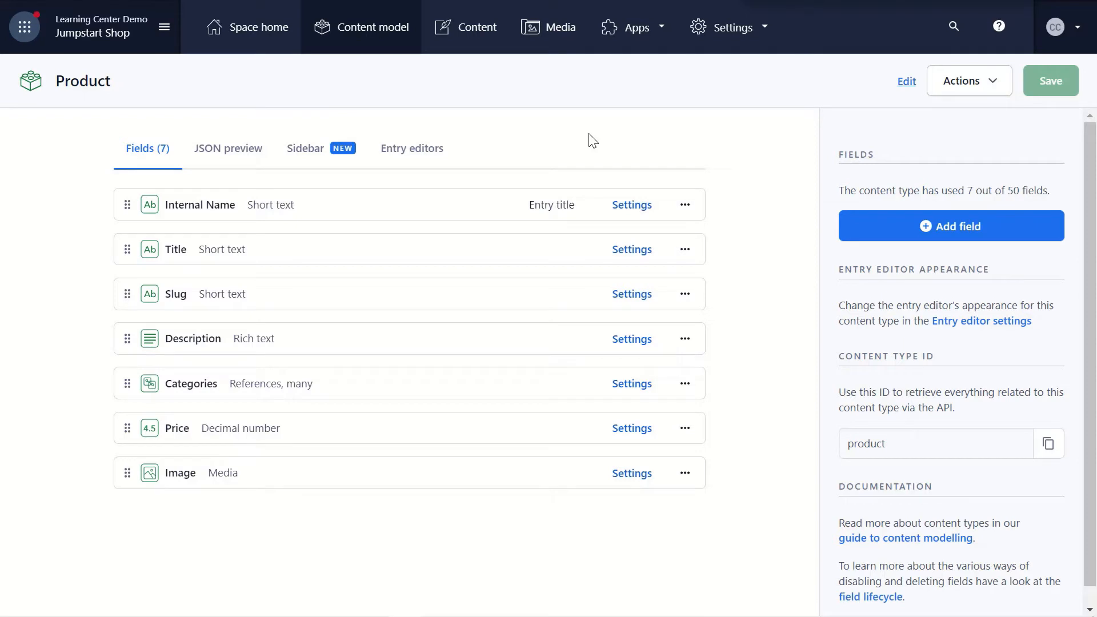
pyautogui.moveTo(593, 135)
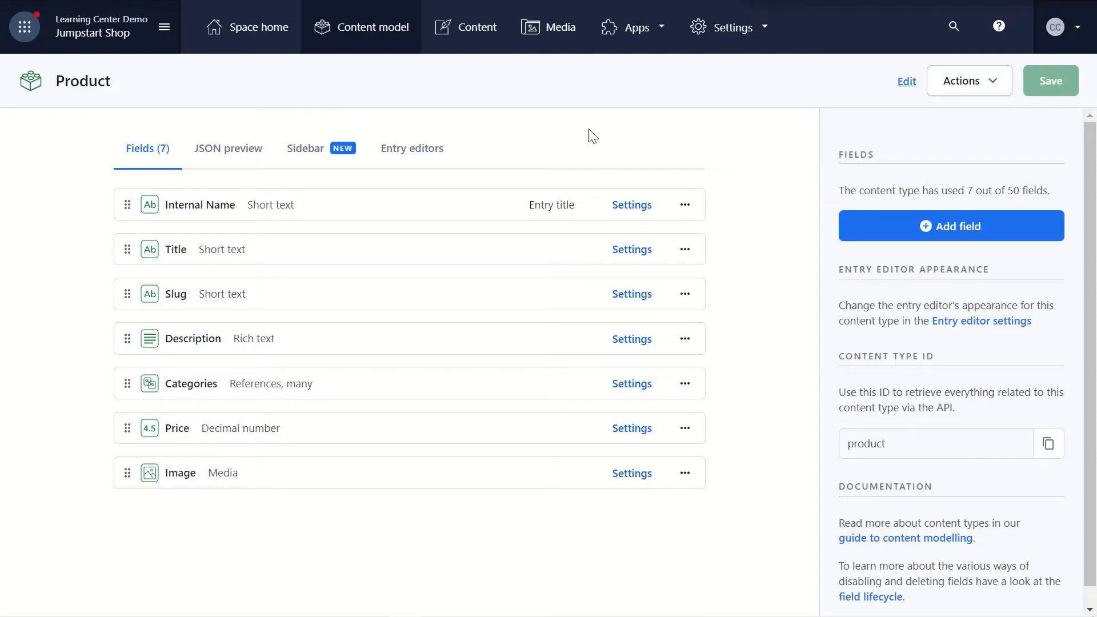
pyautogui.moveTo(550, 27)
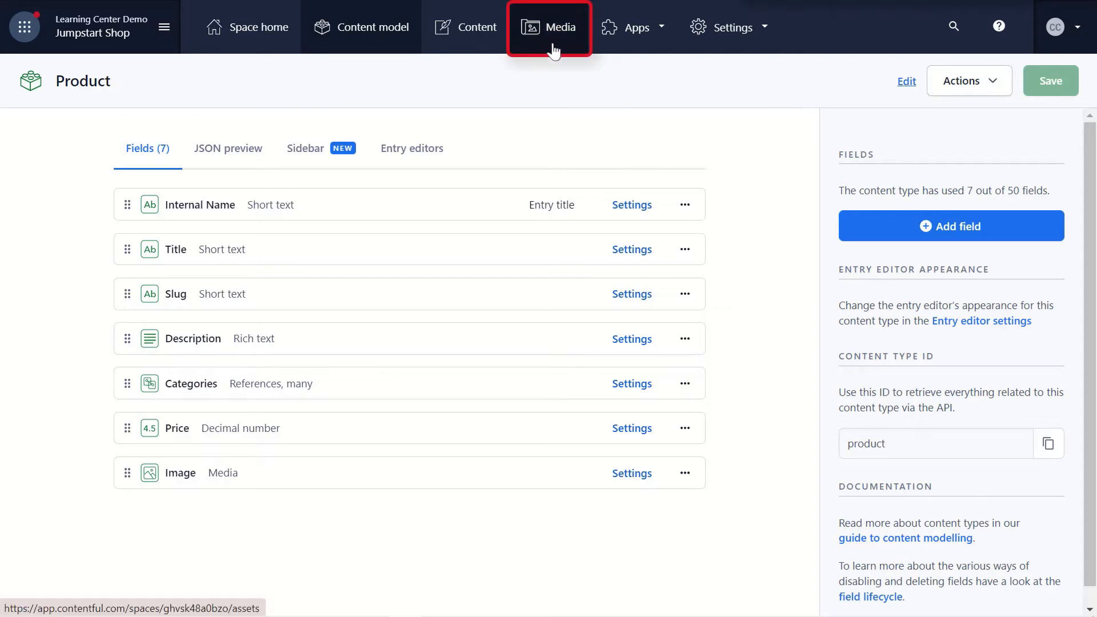
# Add a single media asset titled 'Jim's Mug' with the mug photo uploaded and publish it.
pyautogui.click(550, 27)
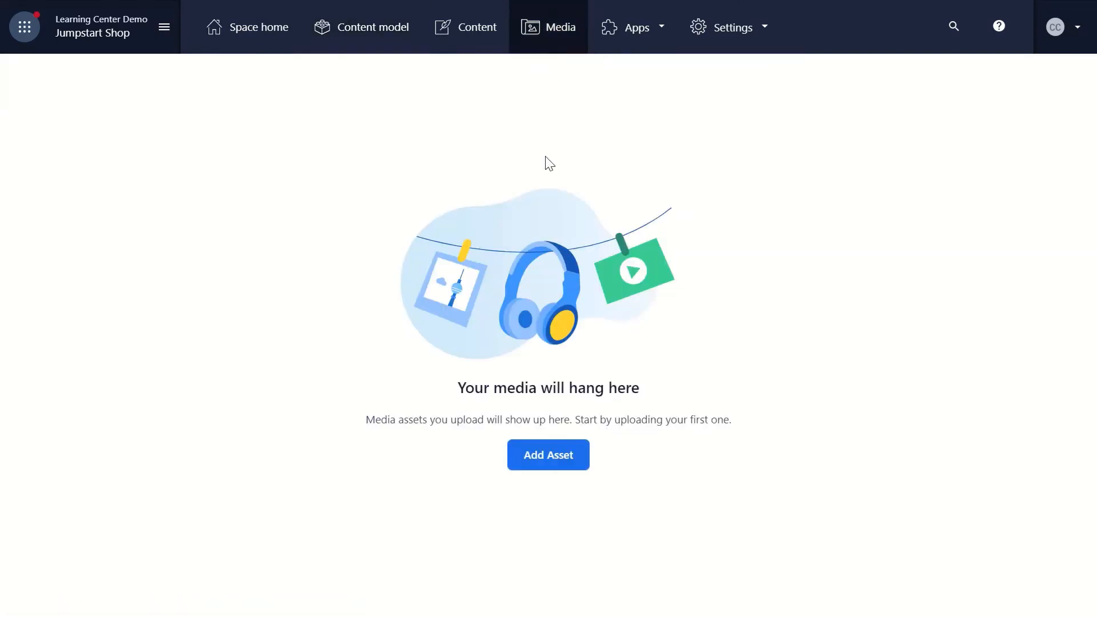
pyautogui.click(548, 455)
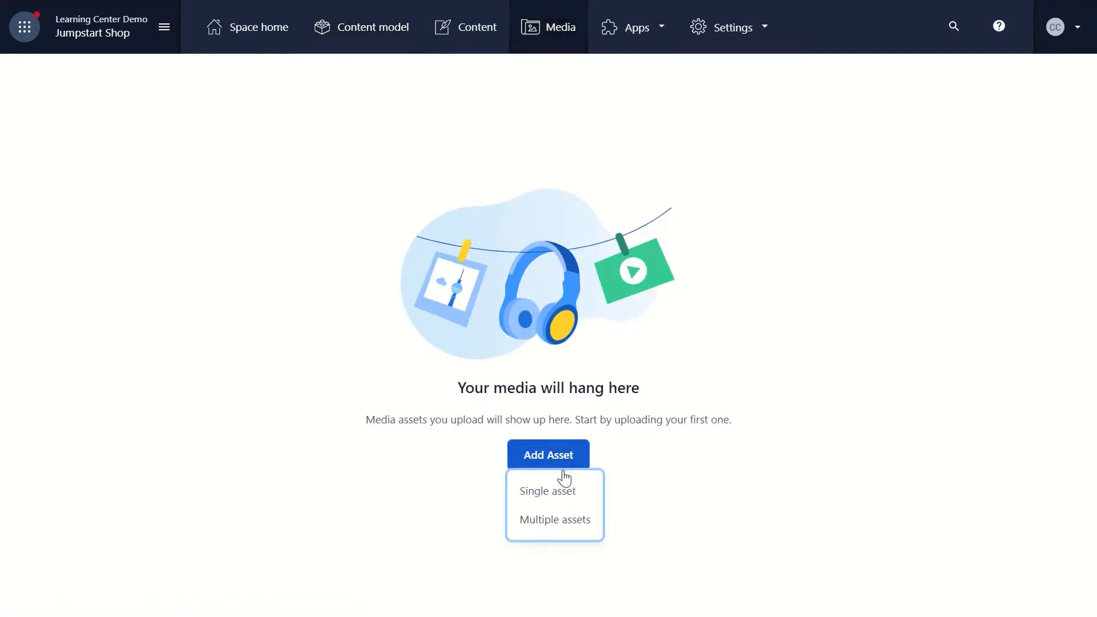
pyautogui.click(547, 491)
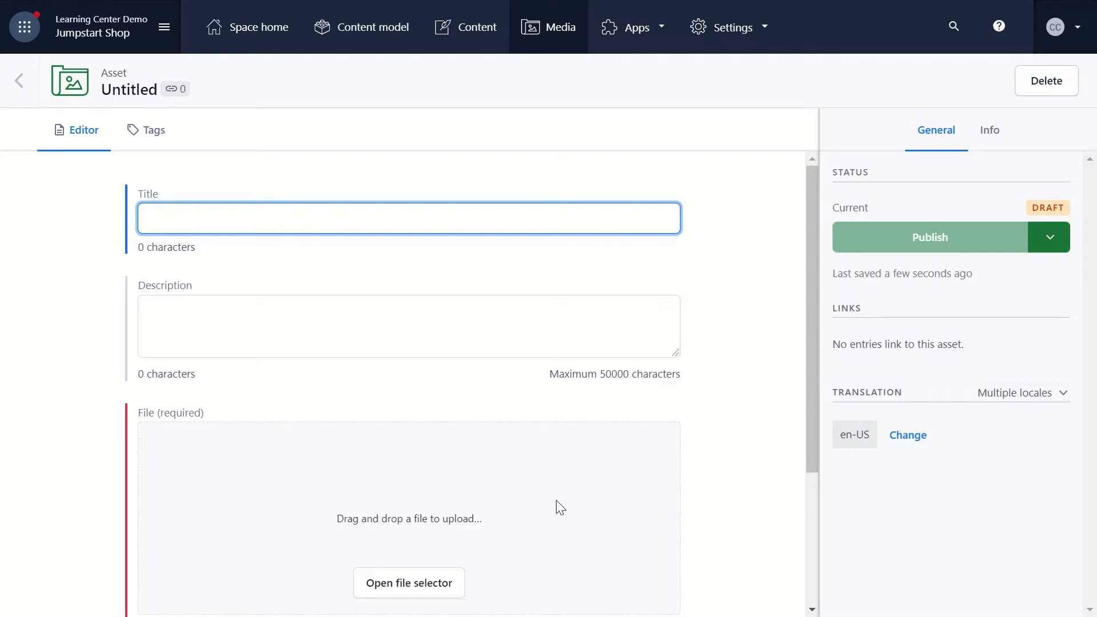
pyautogui.write("Jim's Mug")
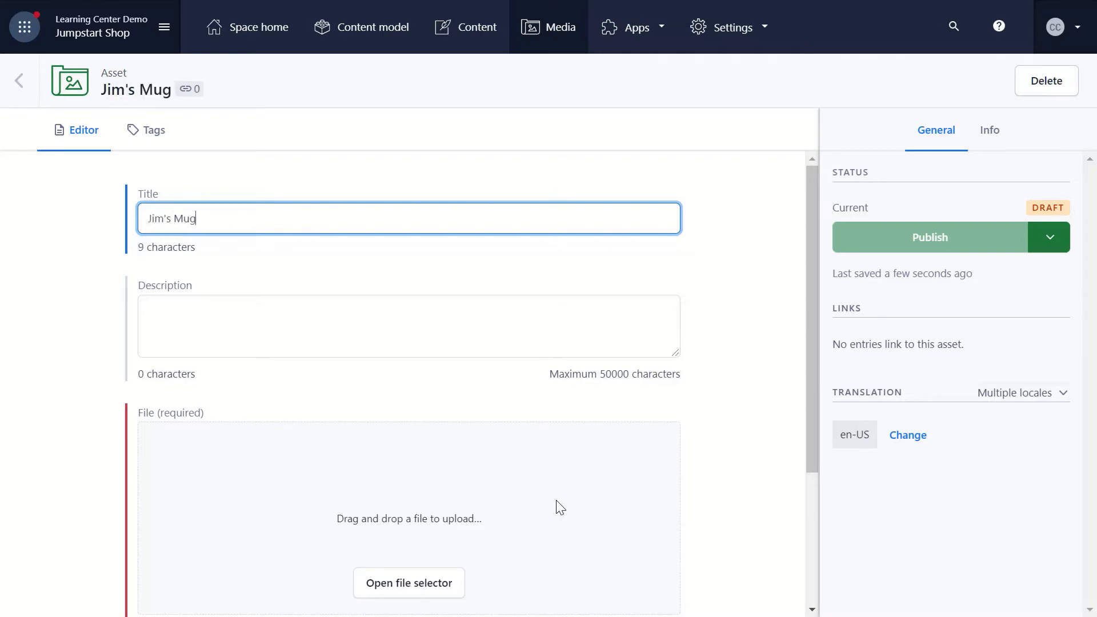
pyautogui.scroll(-3)
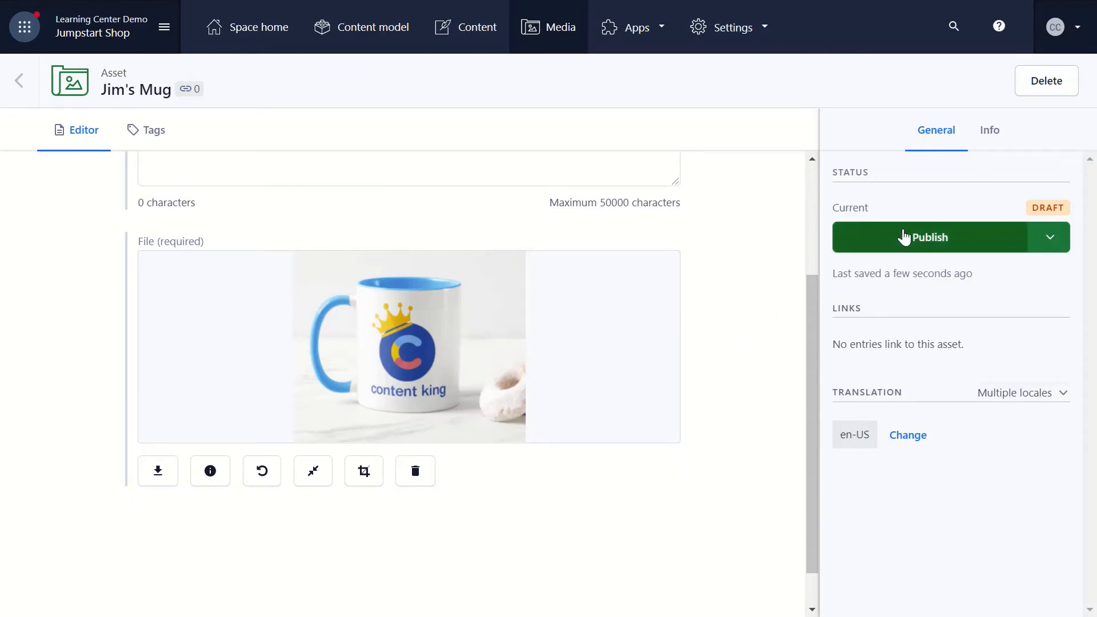
pyautogui.click(931, 236)
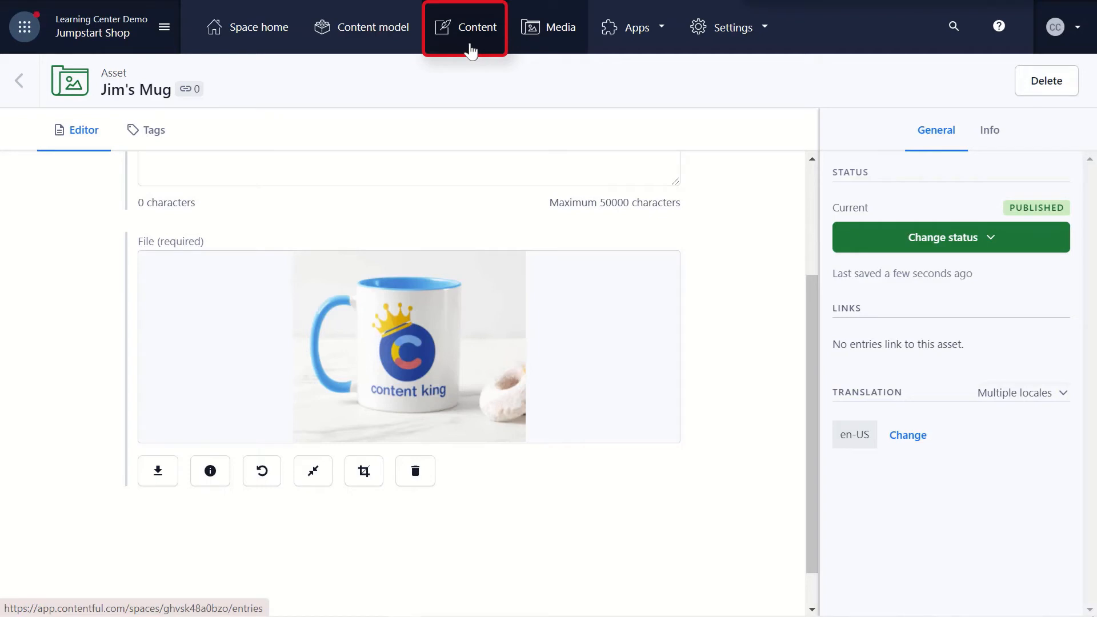
# From the Content list, create a new untitled Product entry draft.
pyautogui.click(465, 27)
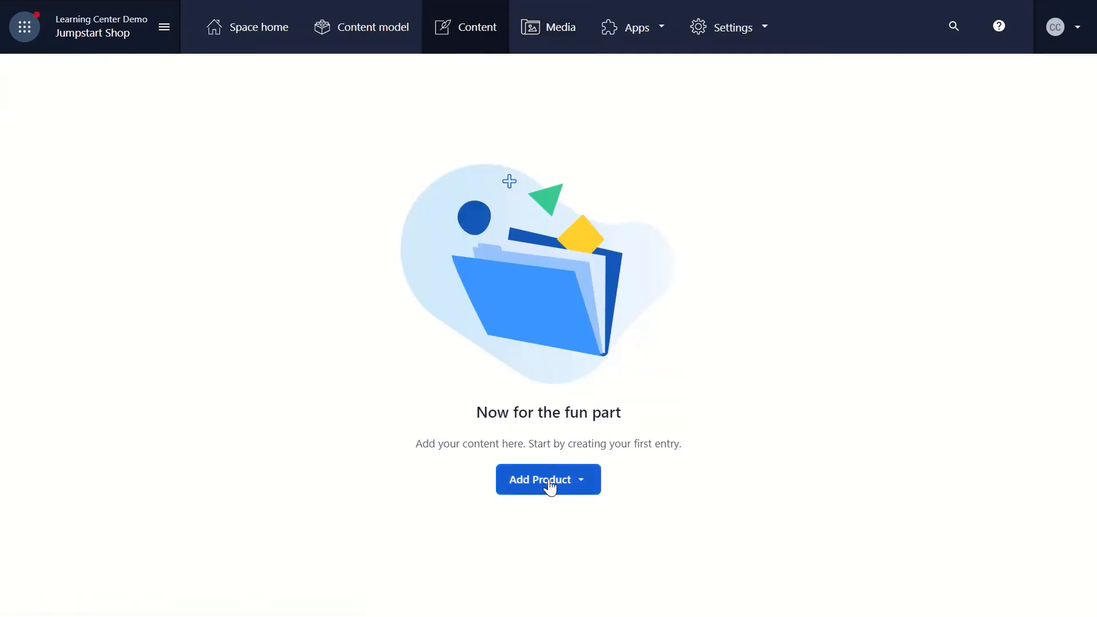
pyautogui.moveTo(549, 495)
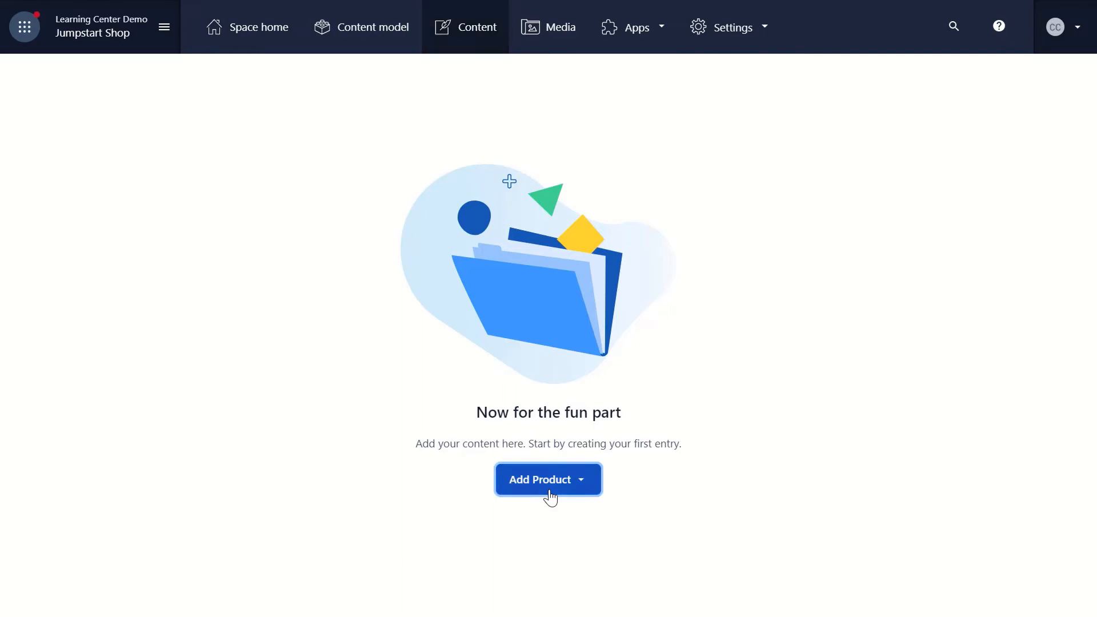
pyautogui.click(540, 478)
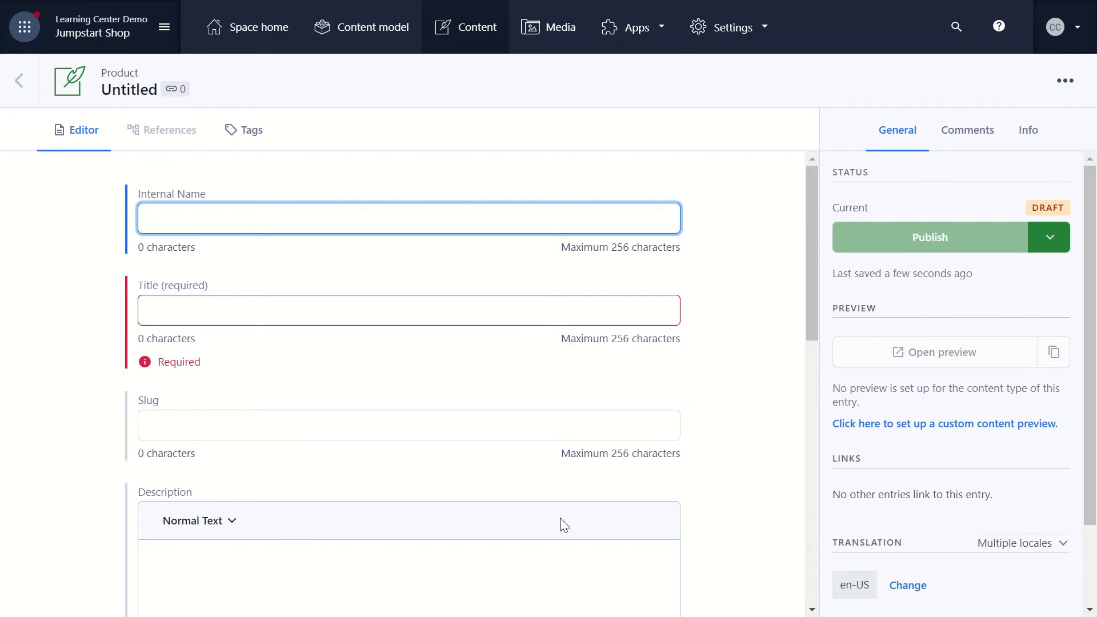
# Enter internal name 'Coffee Mug' and title 'Jim's Legendary Coffee Mug' on the entry.
pyautogui.click(409, 217)
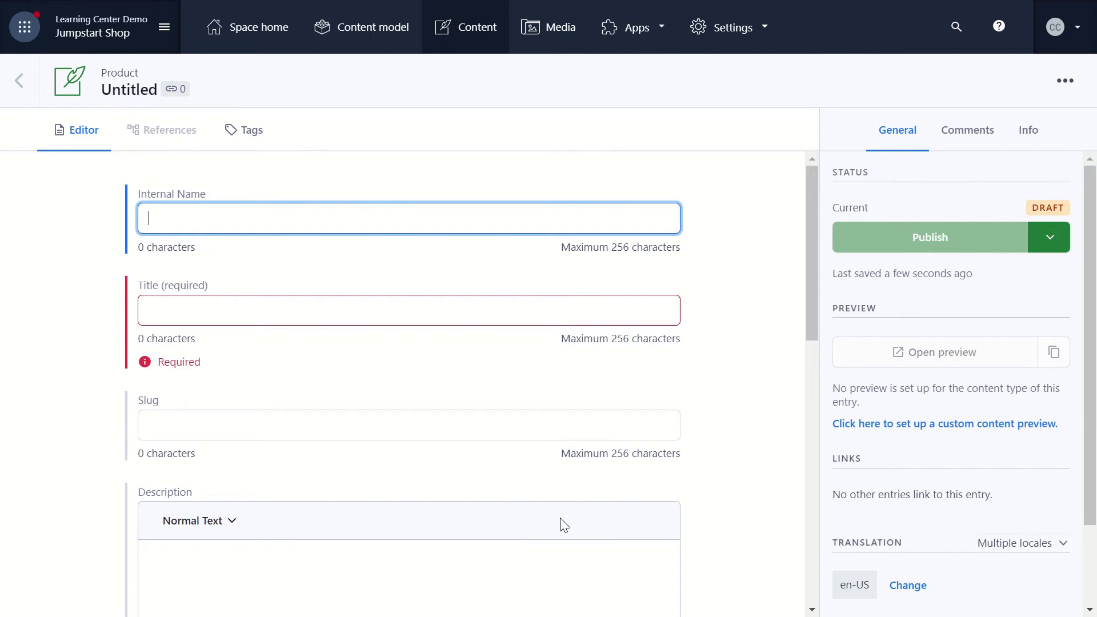
pyautogui.write('Coffee Mug')
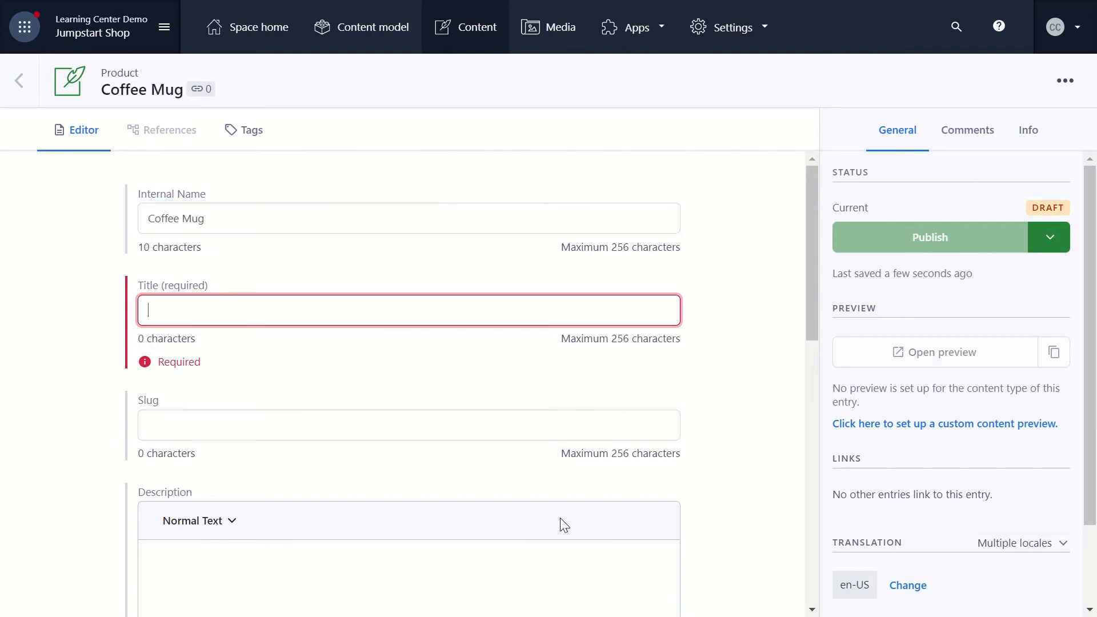
pyautogui.write("Jim's Legenda")
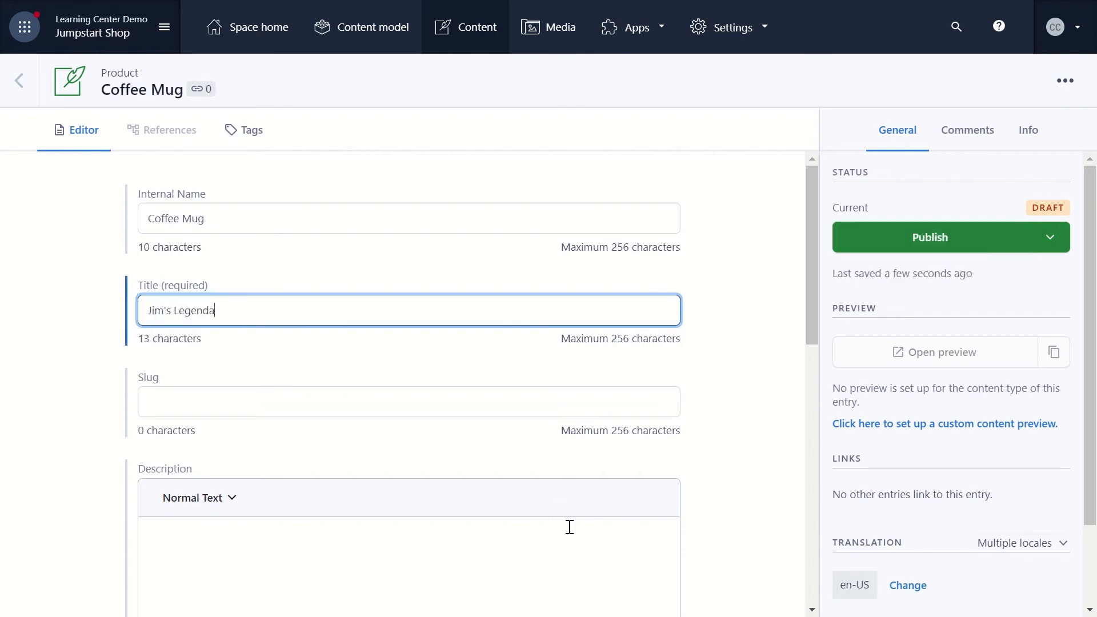
pyautogui.write('ry Coffee Mug')
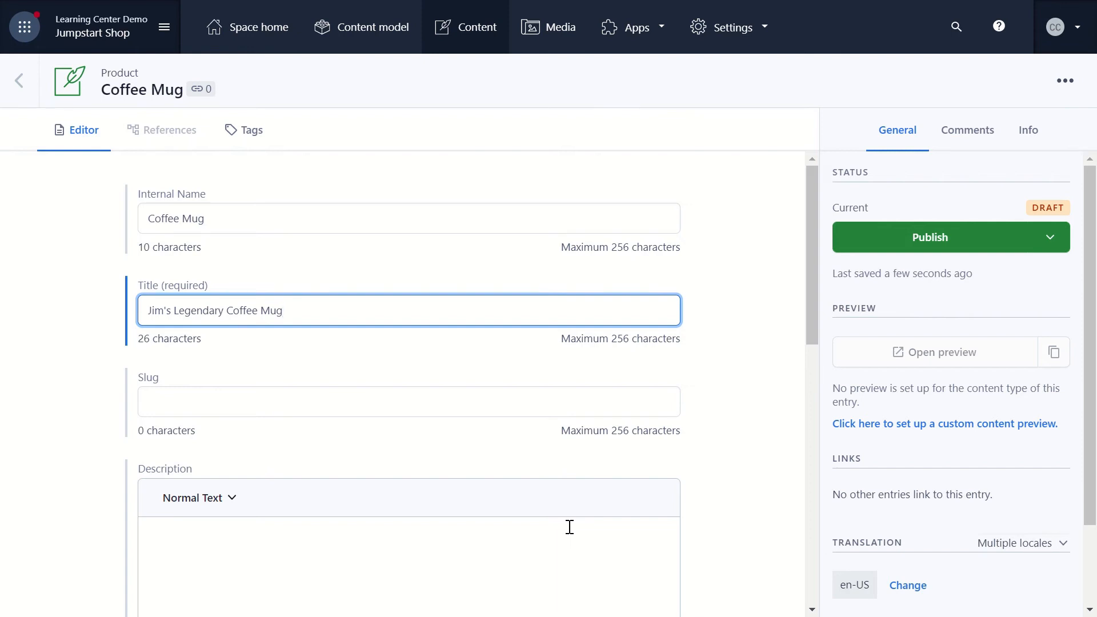
# Fill the Description with the text about Jim's legendary mug and set Price to 9.99.
pyautogui.scroll(-3)
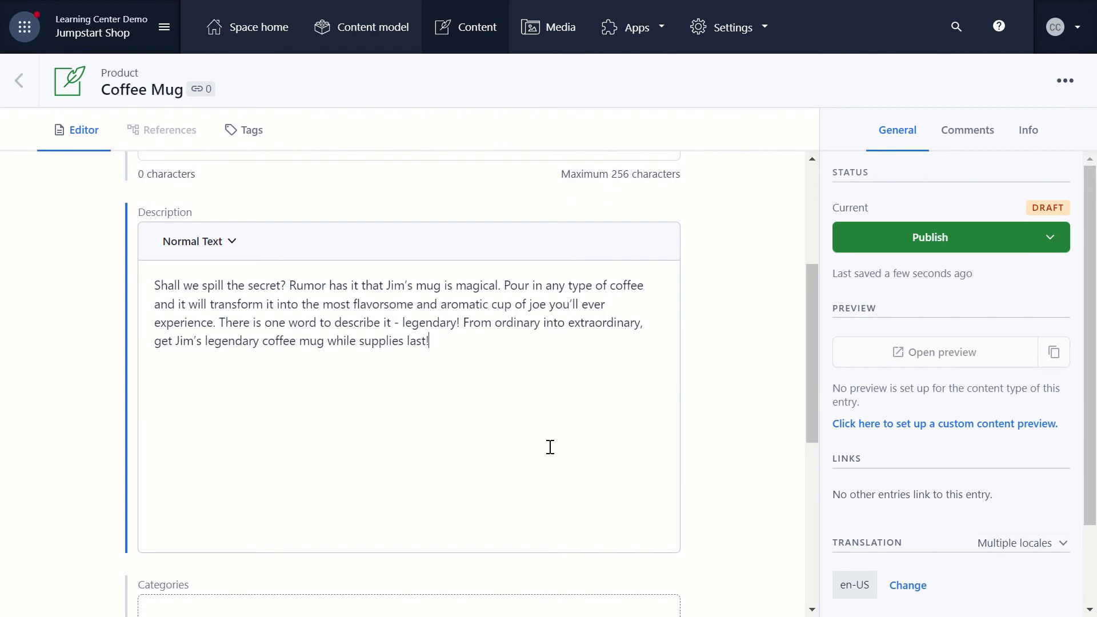
pyautogui.scroll(-3)
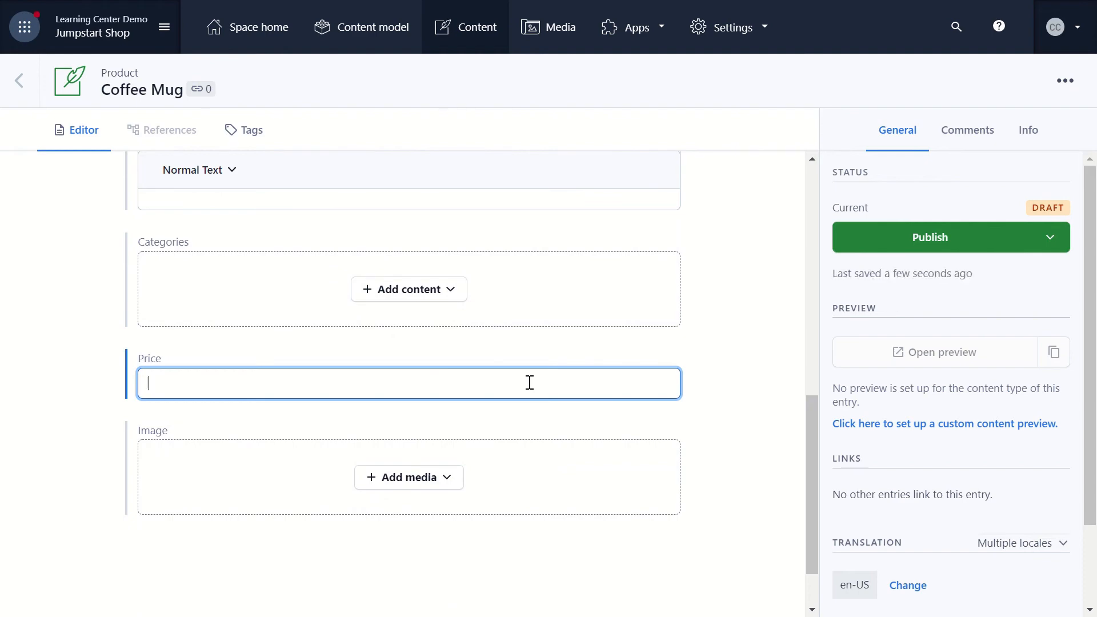
pyautogui.write('9.99')
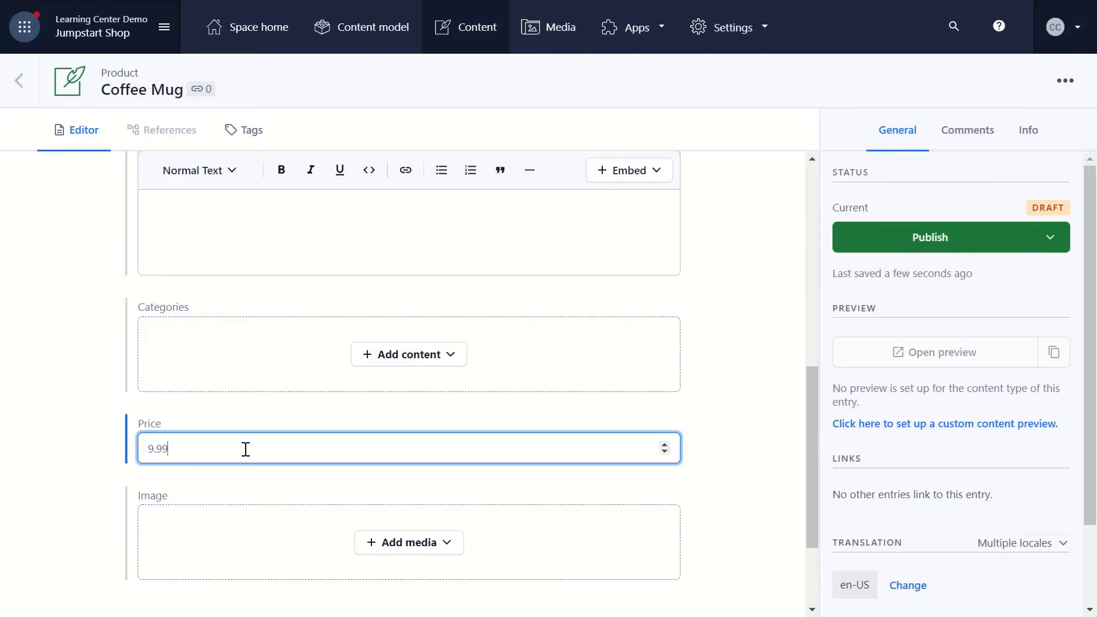
# Link the existing published 'Jim's Mug' asset as the entry's Image.
pyautogui.click(409, 542)
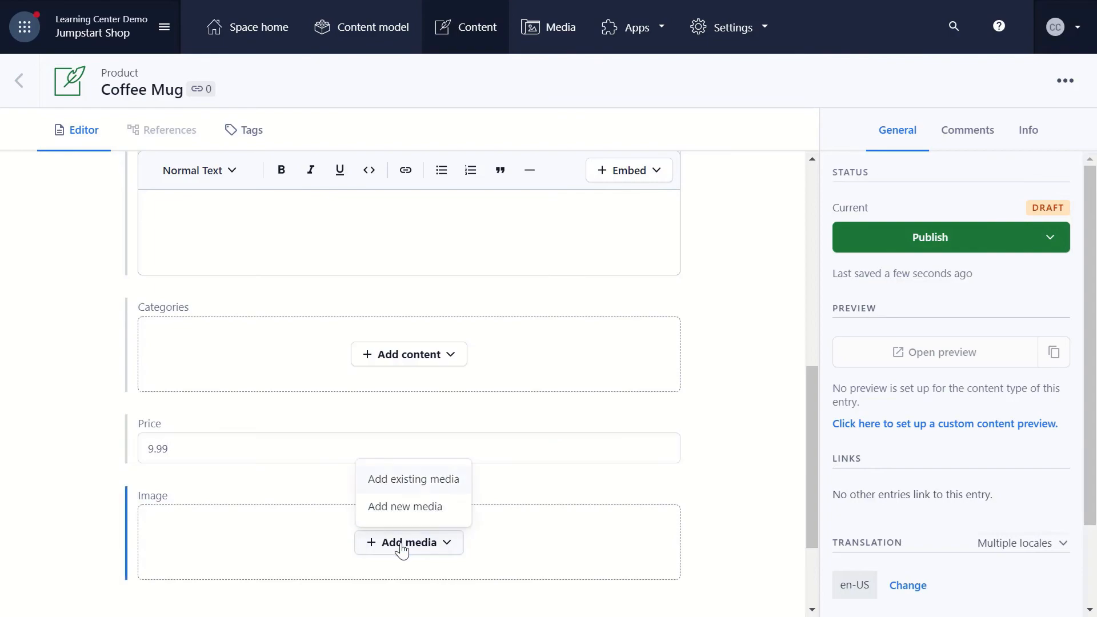
pyautogui.click(412, 479)
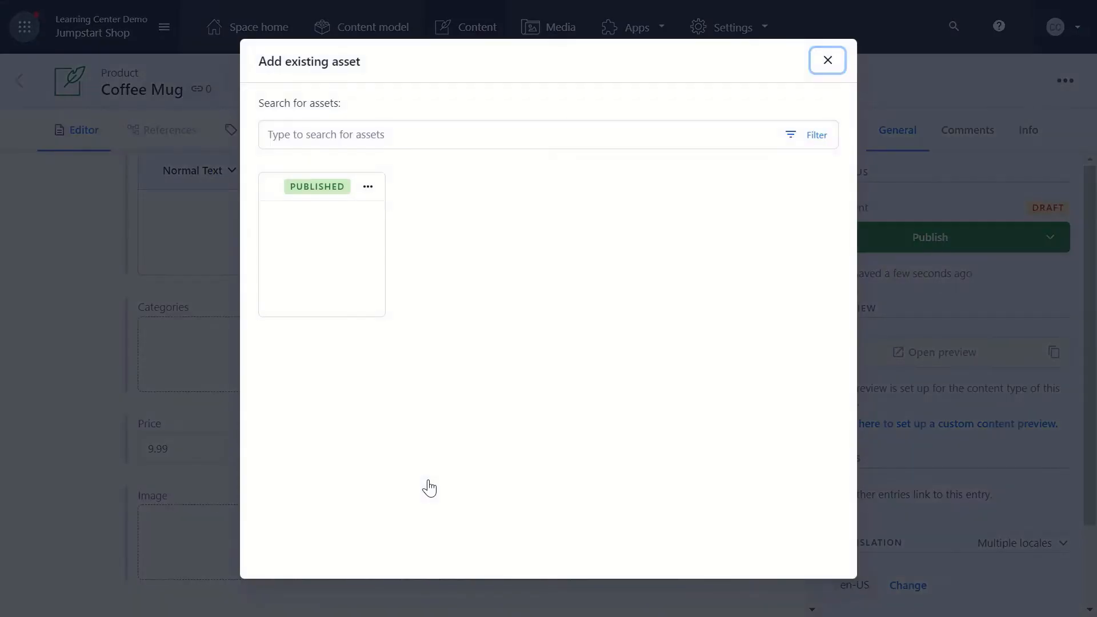
pyautogui.click(827, 61)
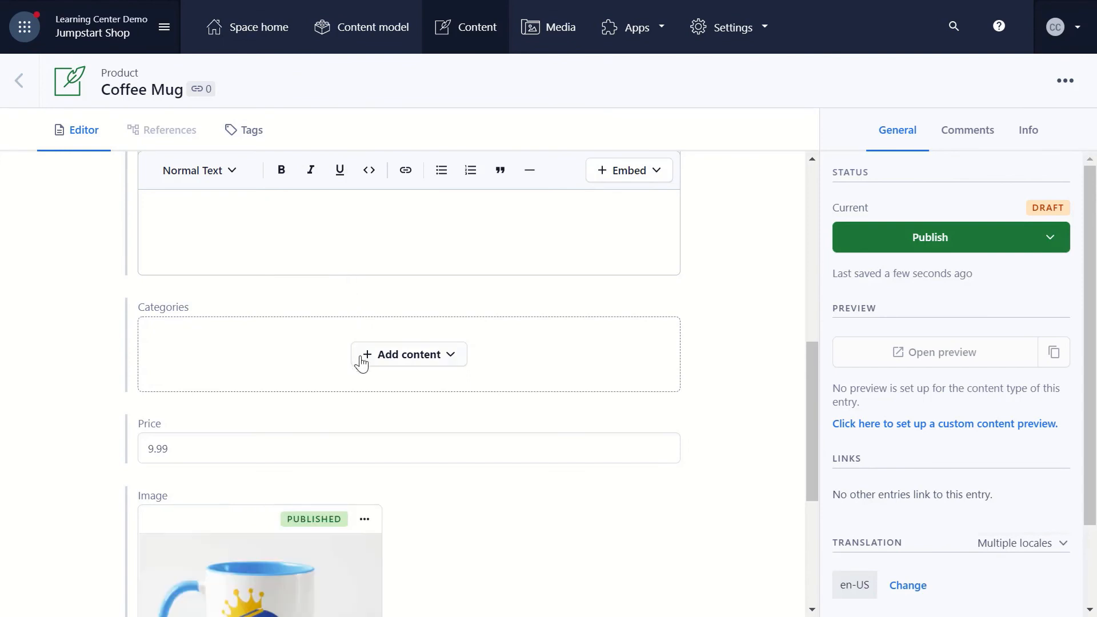
pyautogui.scroll(-3)
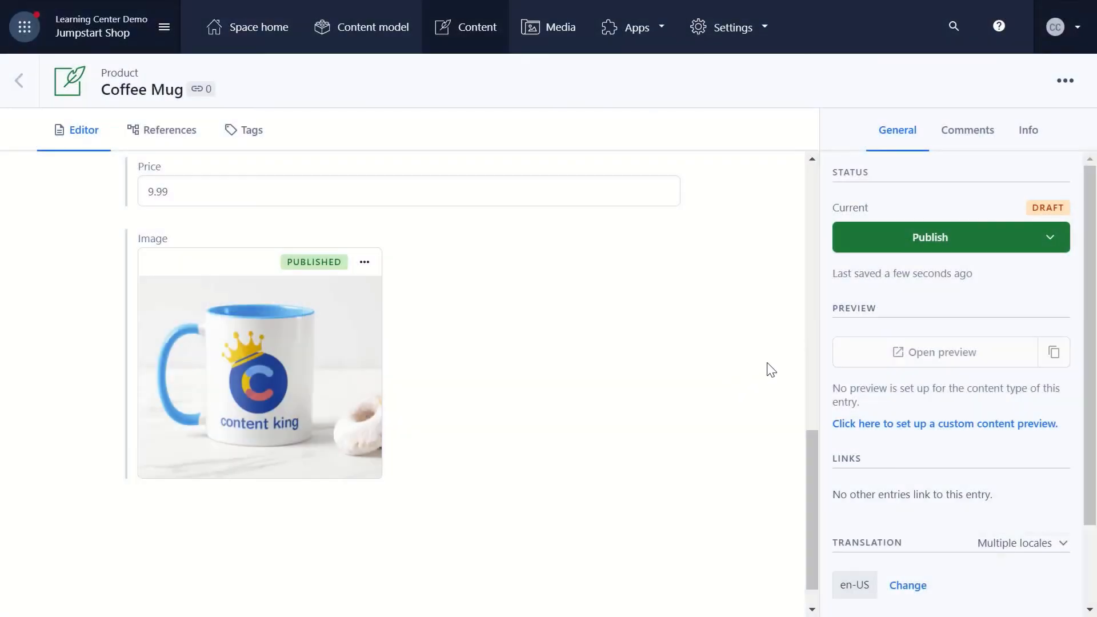
pyautogui.moveTo(1024, 227)
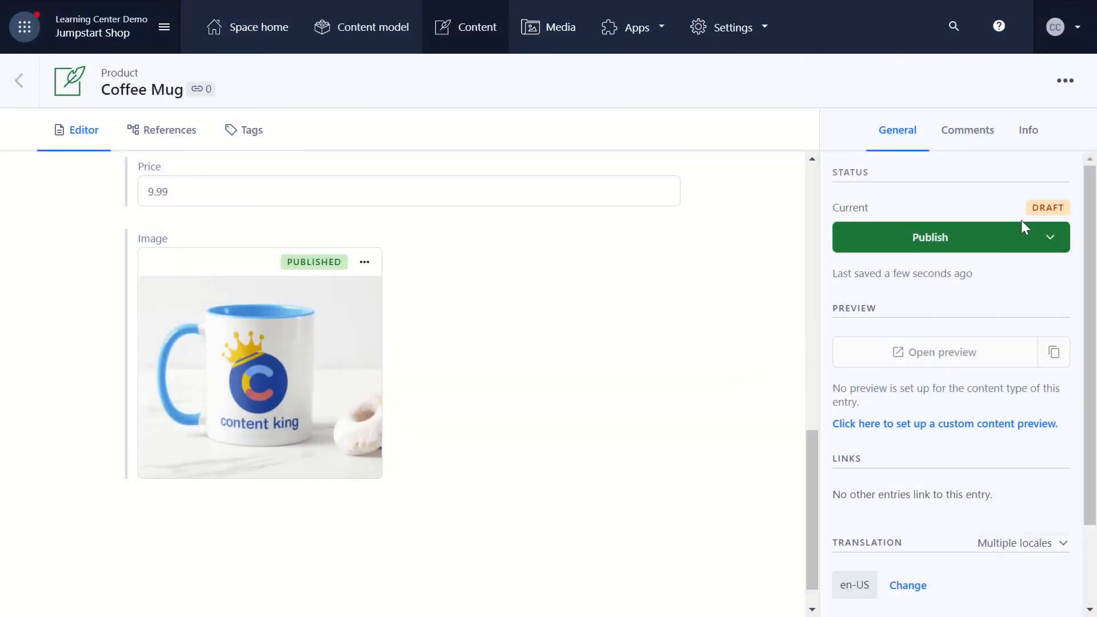
# Publish the Coffee Mug entry and review its Change status options.
pyautogui.click(930, 236)
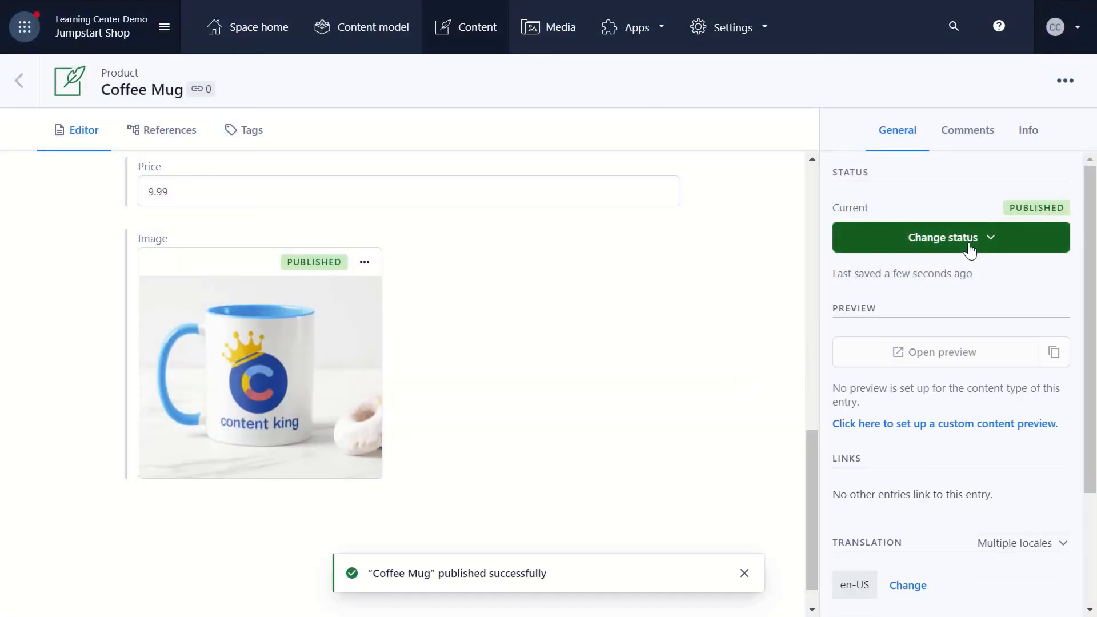
pyautogui.click(949, 237)
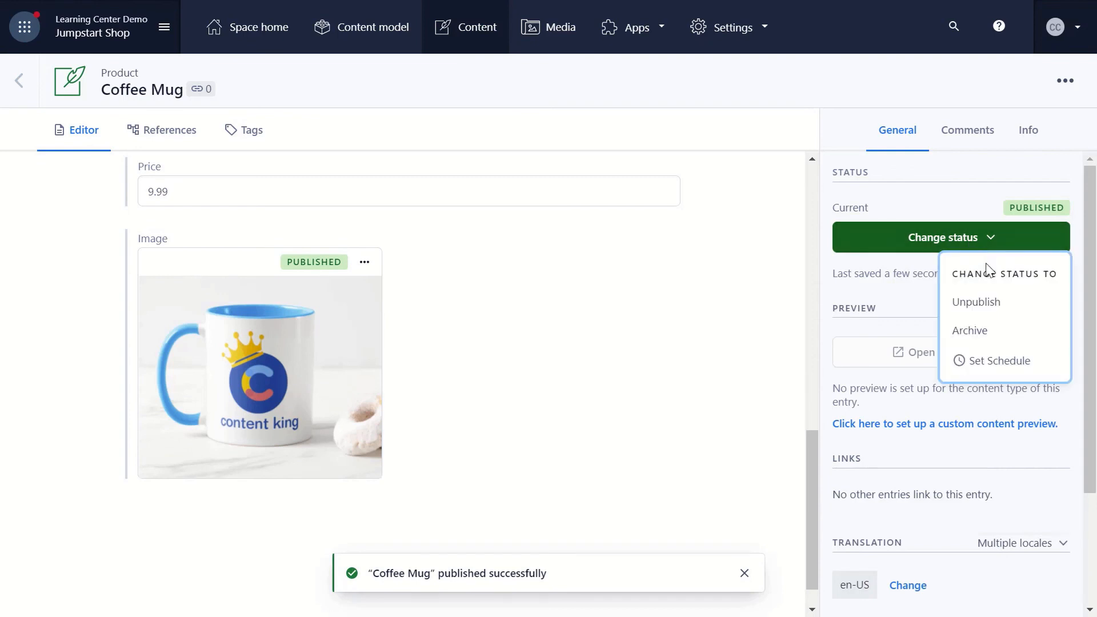
pyautogui.moveTo(994, 313)
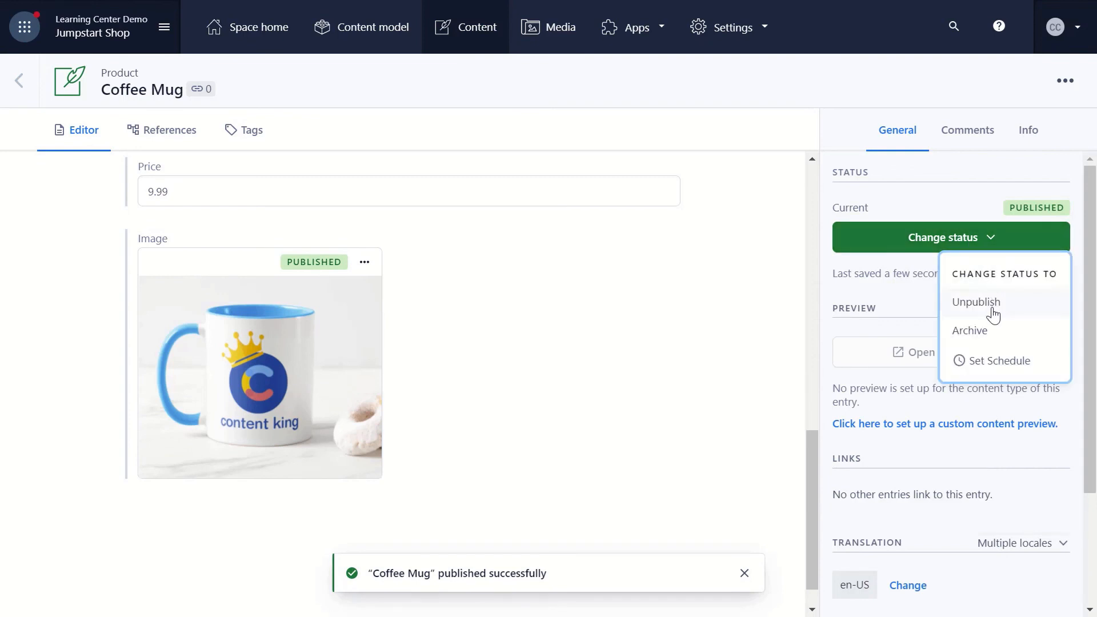